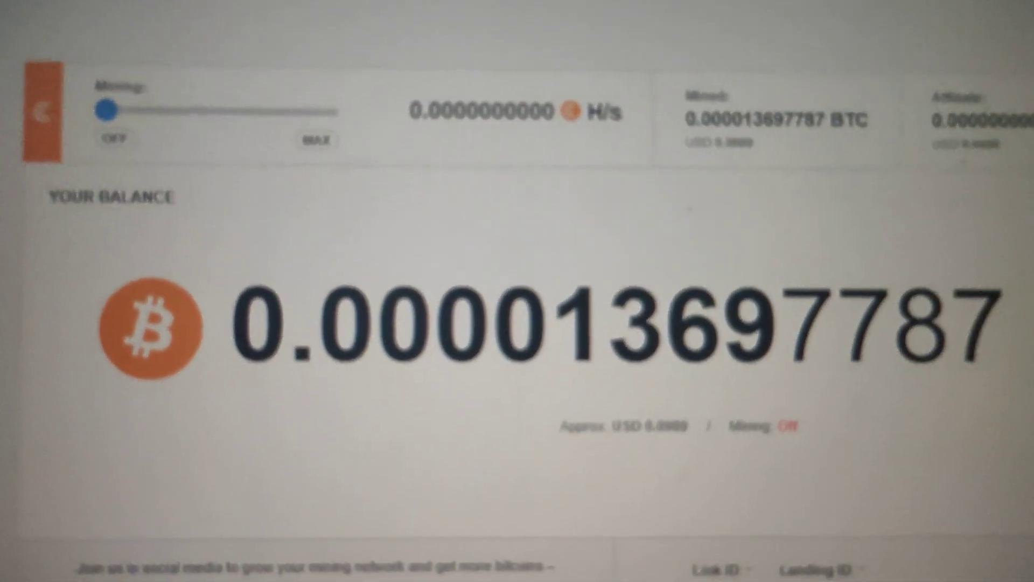
Turn mining speed up from off, then show RandomXmonero's benchmark details (power 90, speed 3929.589).
scroll("down", 3)
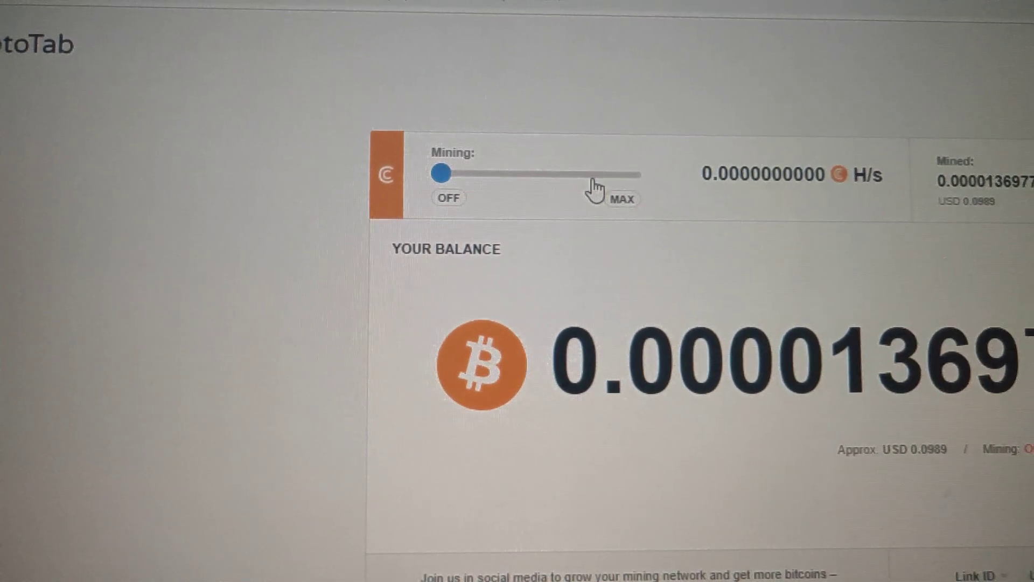
left_click_drag(439, 172, 594, 172)
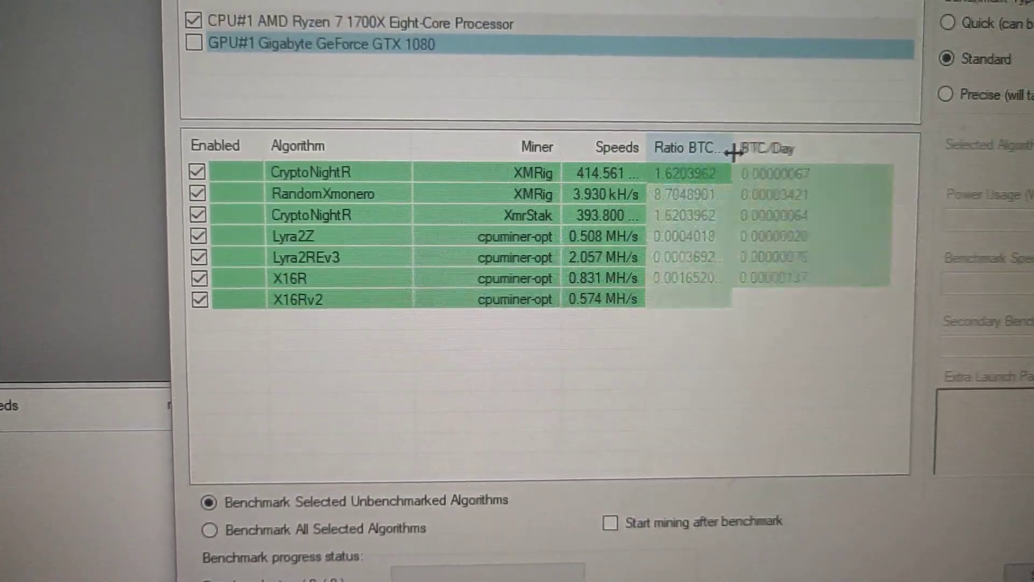
left_click(323, 192)
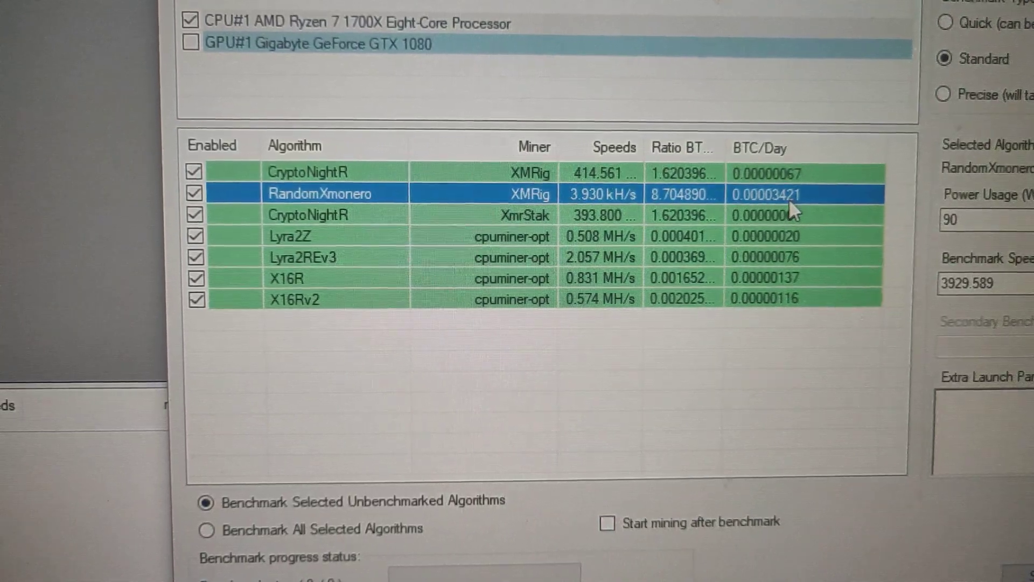